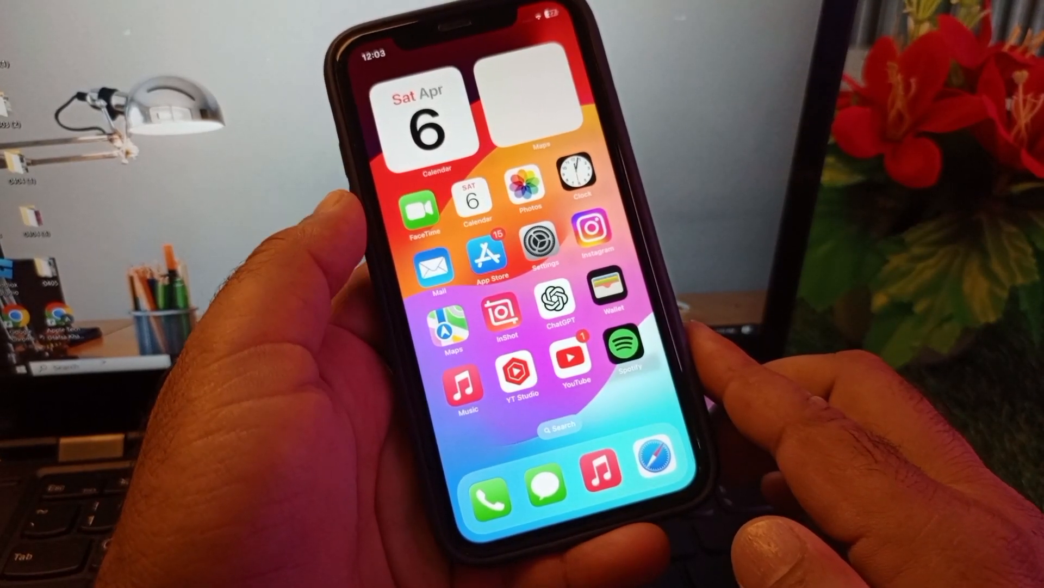
# Step: Browse the home screen pages and launch the Settings app
pyautogui.hscroll(-3)
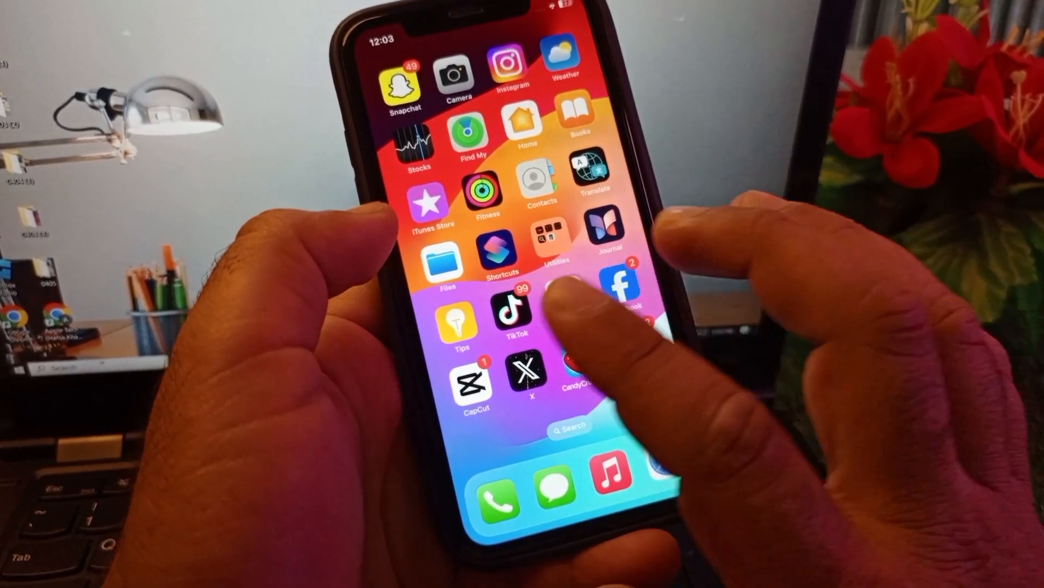
pyautogui.hscroll(-3)
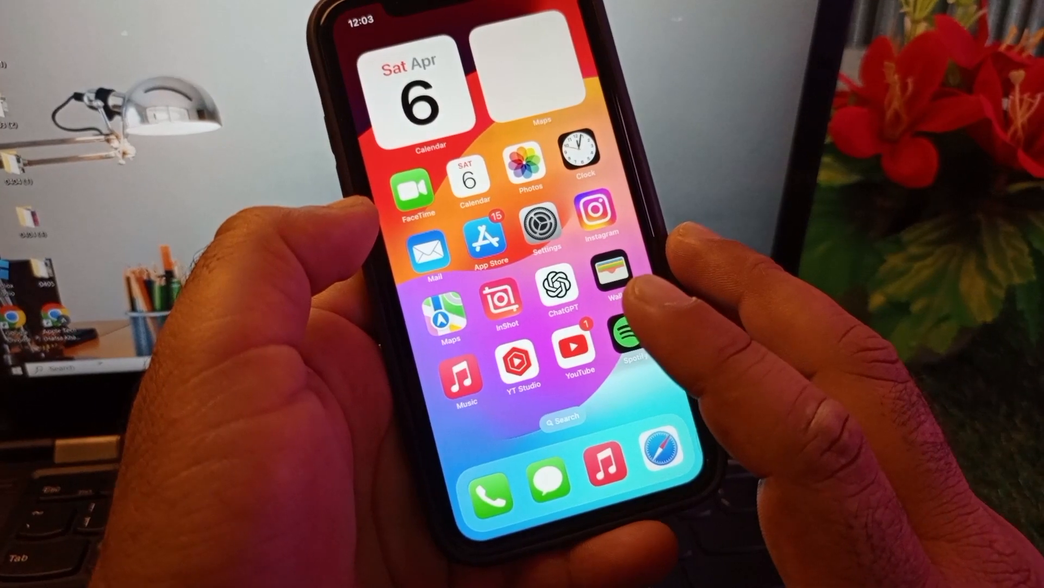
pyautogui.click(546, 230)
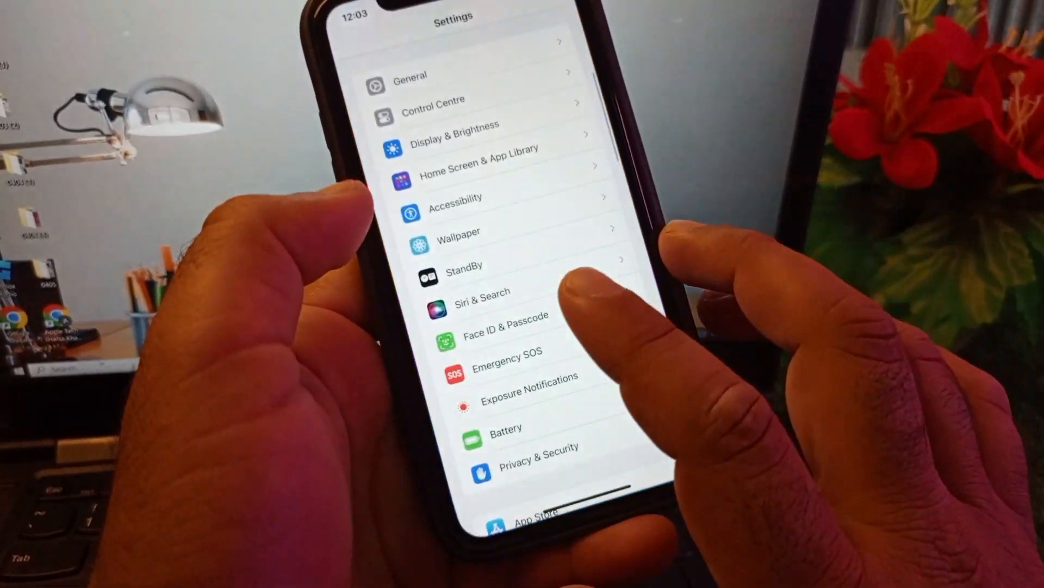
# Step: Open the Apple ID account banner, then its Sign-In & Security page
pyautogui.scroll(-3)
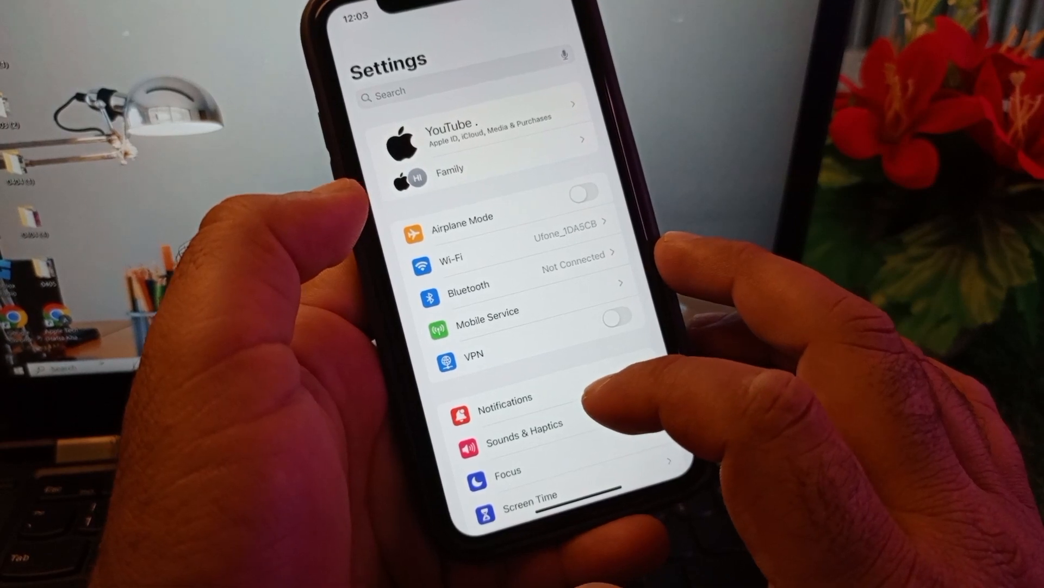
pyautogui.scroll(3)
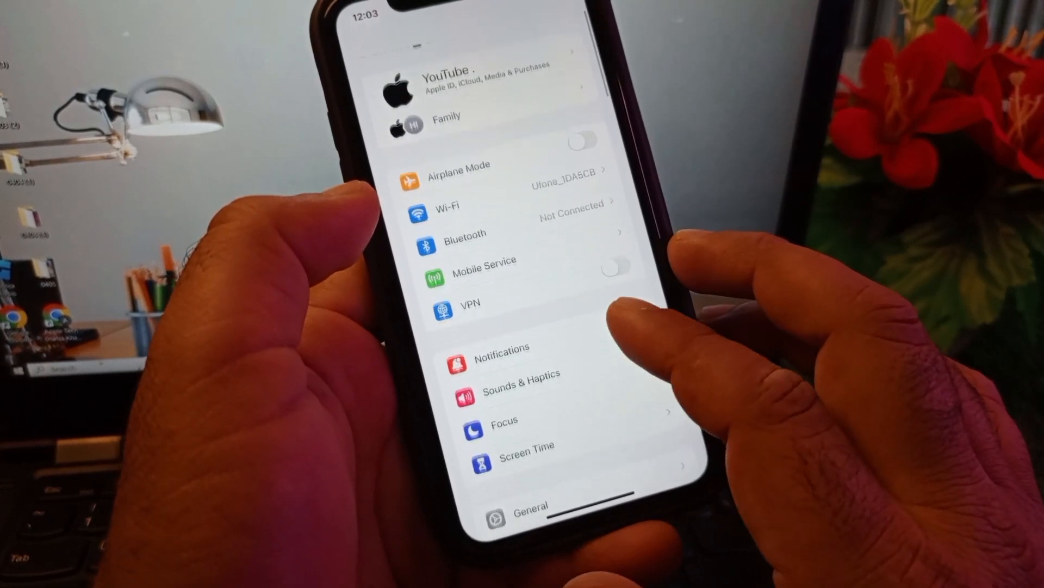
pyautogui.scroll(-3)
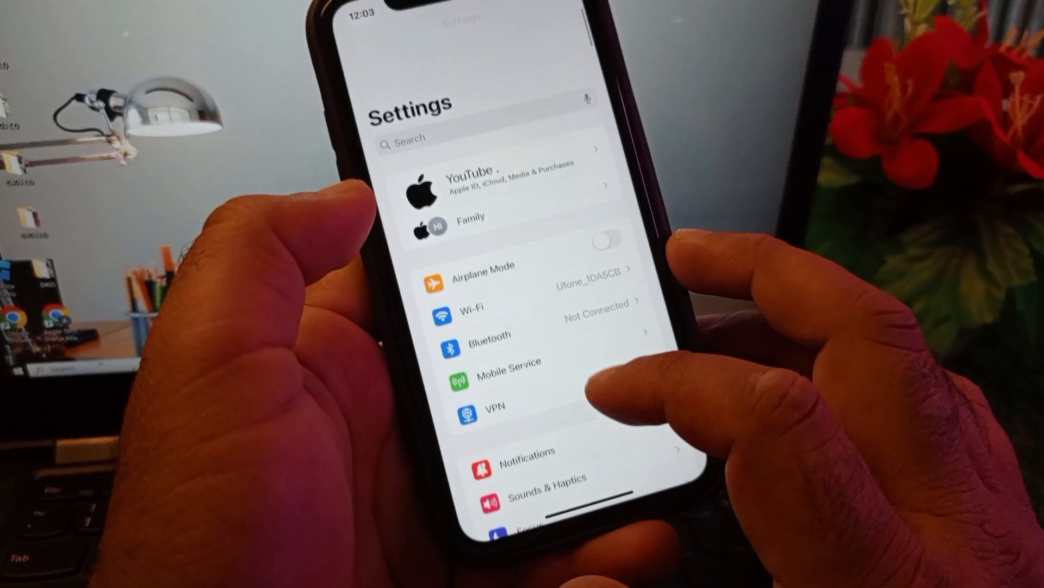
pyautogui.click(493, 183)
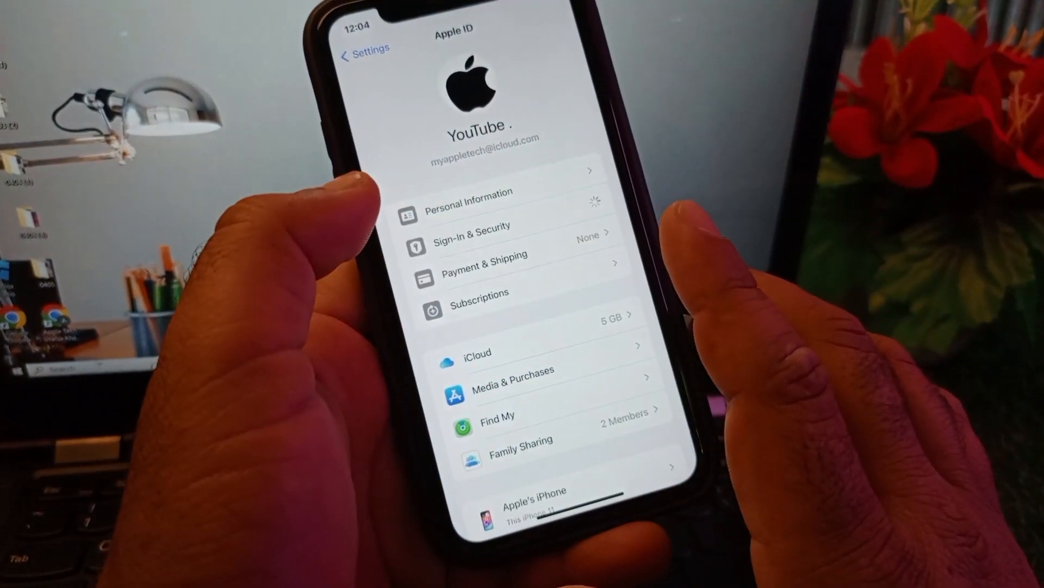
pyautogui.click(471, 235)
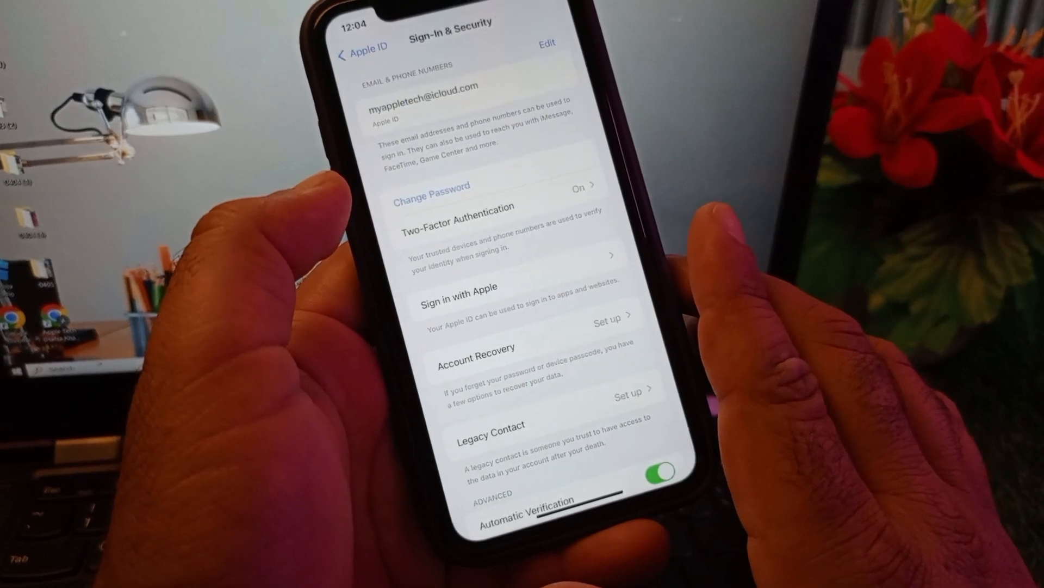